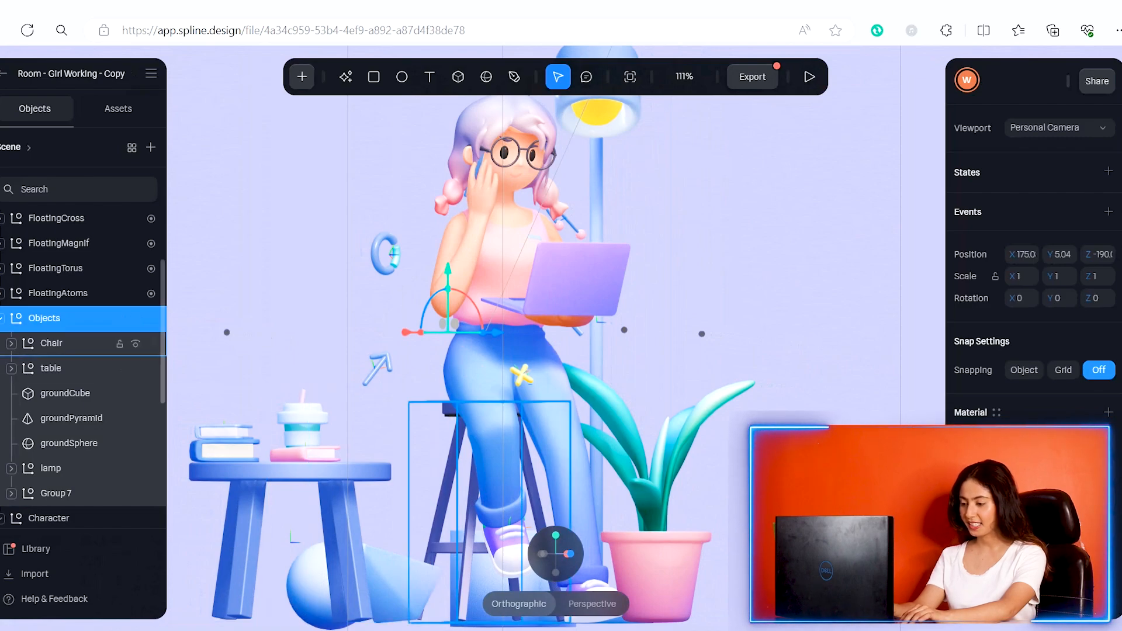
Step: Select the Floor object in the Objects list to resize it
click(58, 374)
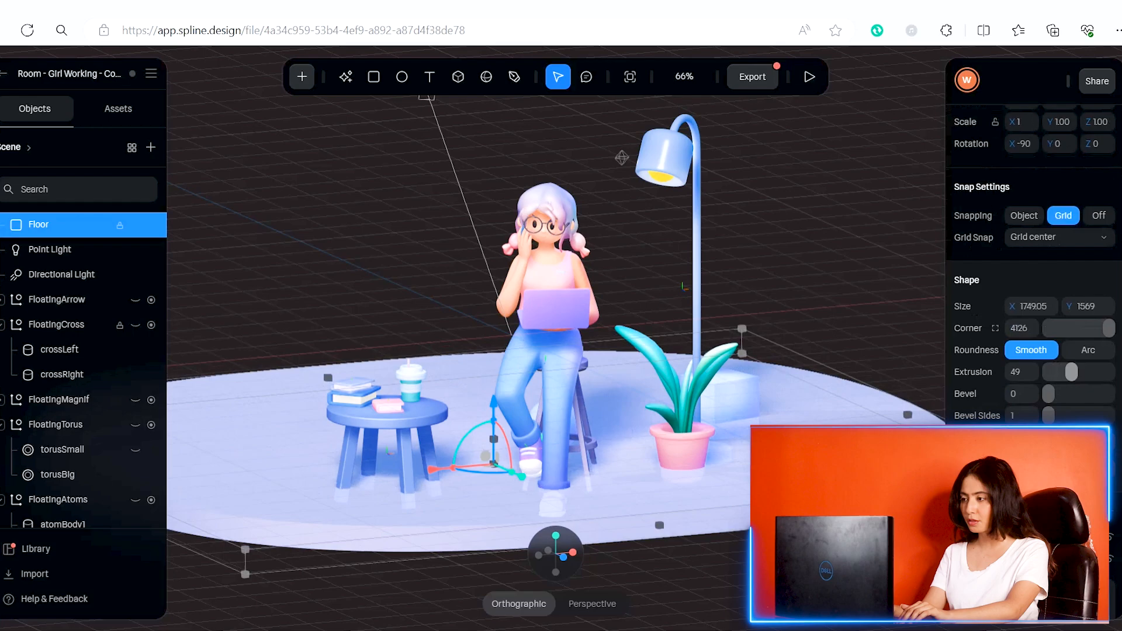
click(35, 550)
text(cat)
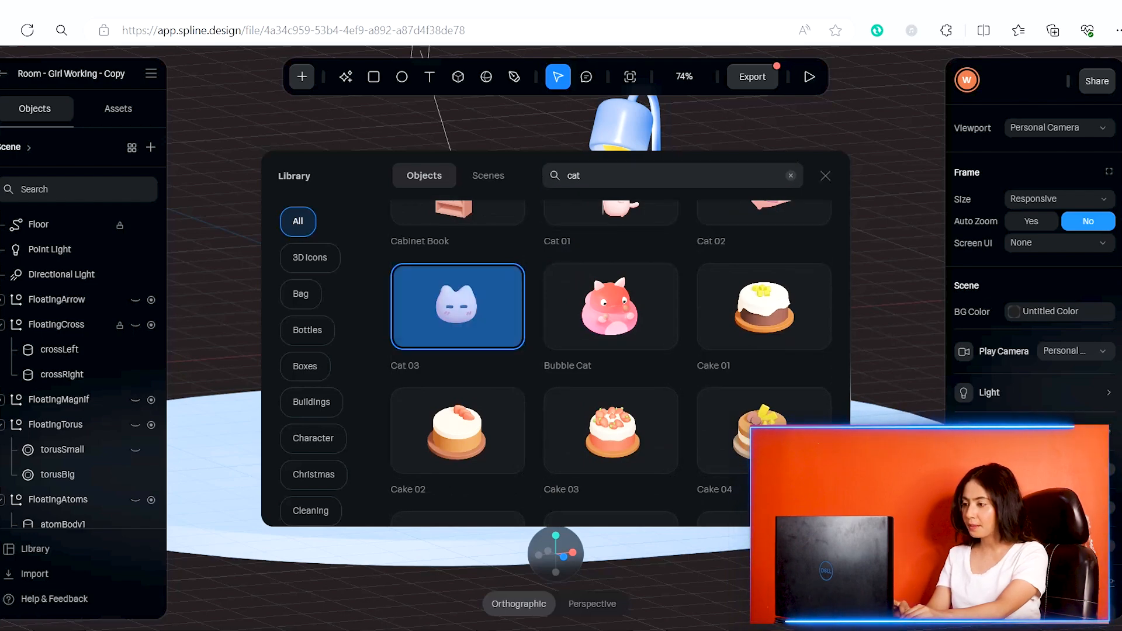